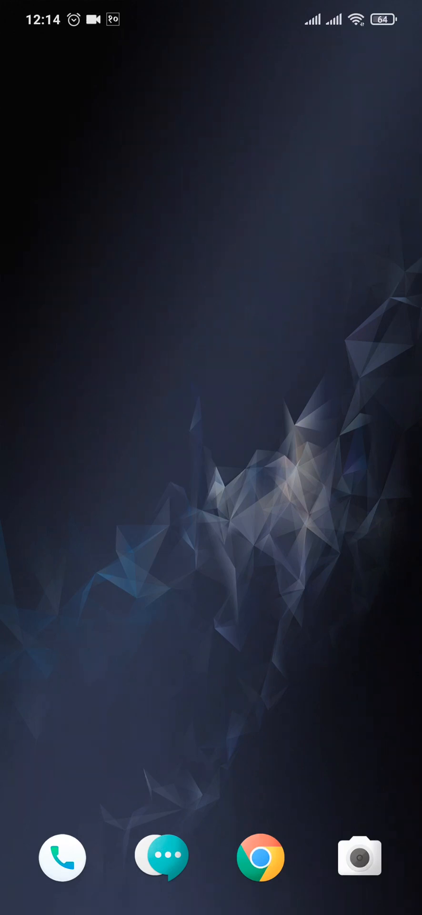
# Step: Bring up the app drawer and scroll until TikTok is in view
pyautogui.scroll(3)
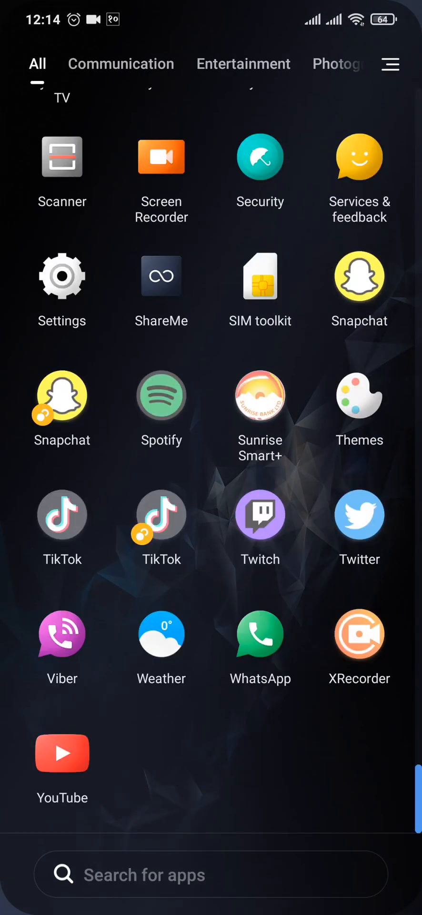
pyautogui.scroll(3)
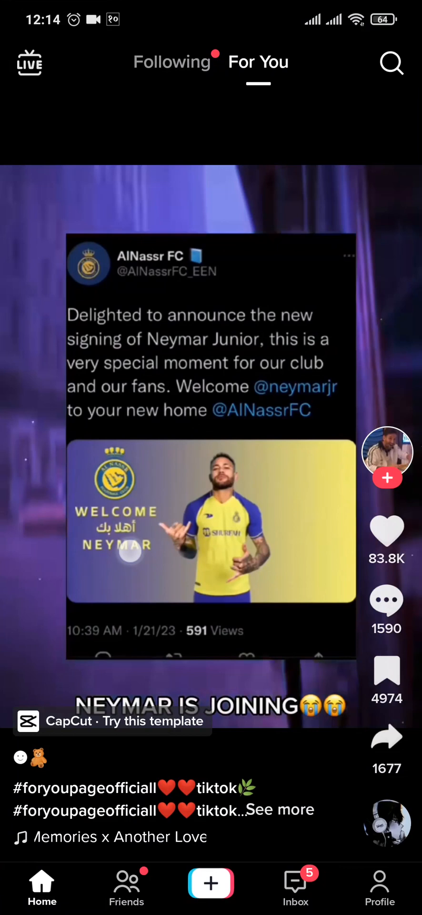
# Step: Pause the Neymar signing video and follow its 'CapCut · Try this template' link
pyautogui.click(212, 446)
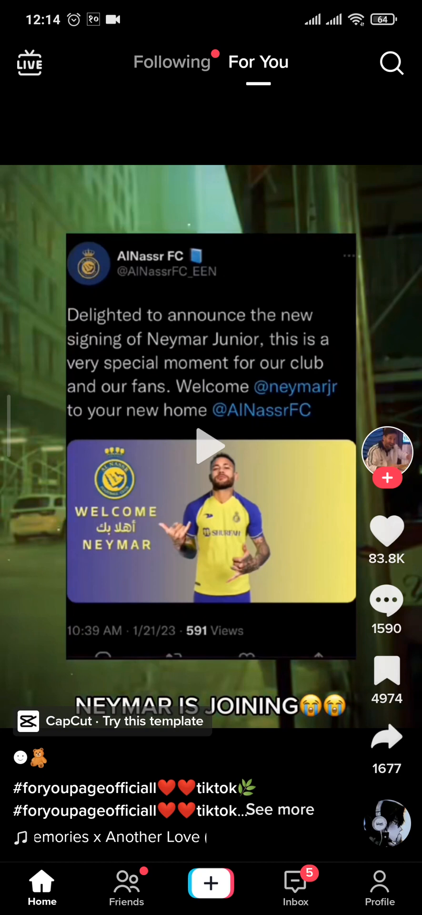
pyautogui.click(114, 722)
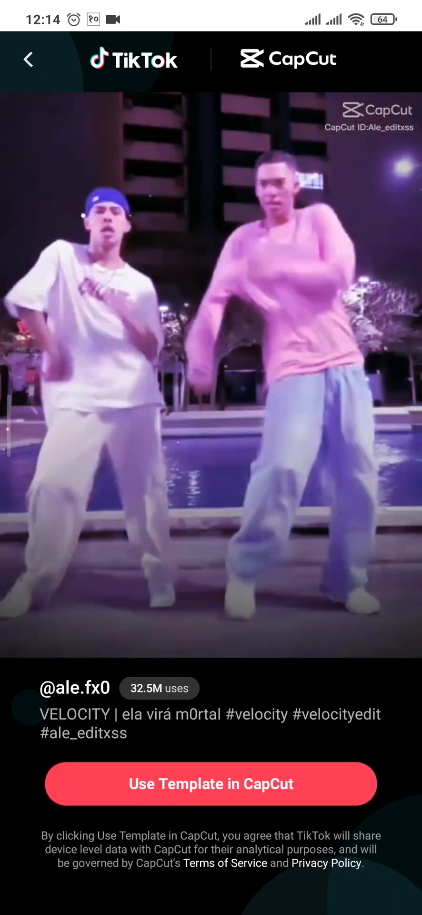
# Step: Send the VELOCITY template to CapCut via 'Use Template in CapCut'
pyautogui.click(212, 784)
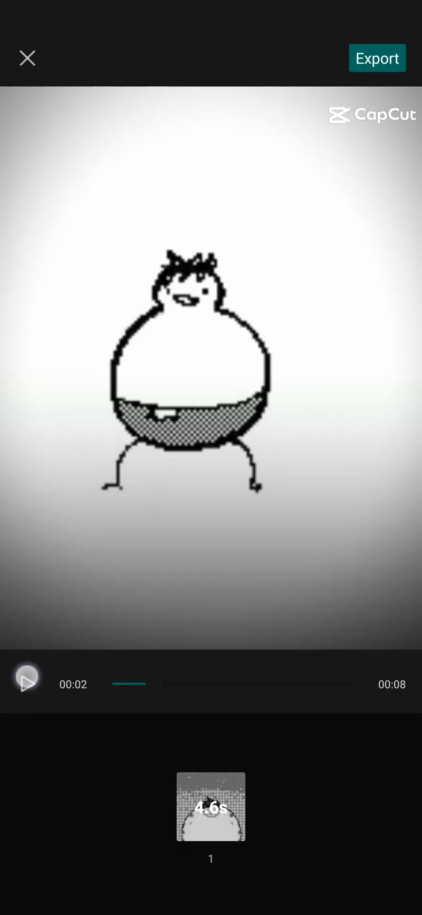
# Step: Play and replay the 8-second dancing cartoon preview, then leave the editor
pyautogui.click(26, 678)
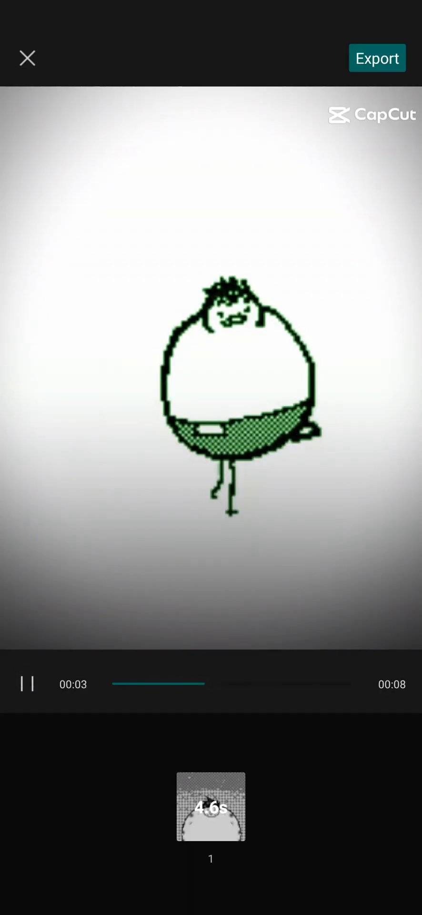
pyautogui.click(27, 684)
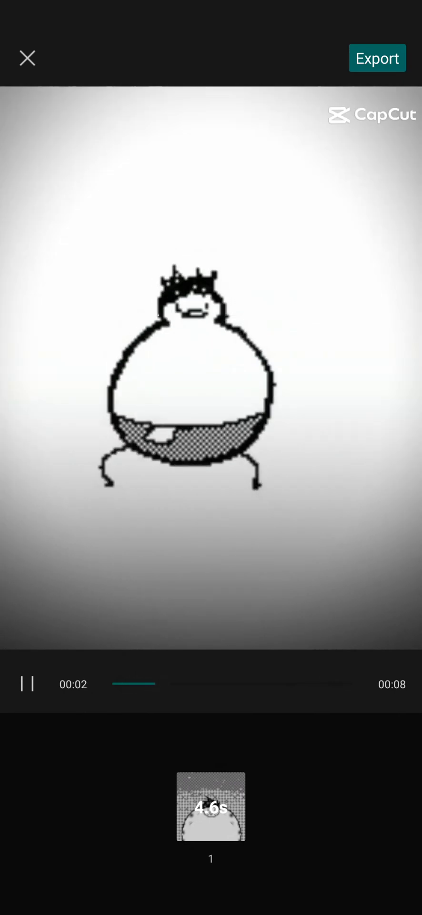
pyautogui.click(27, 684)
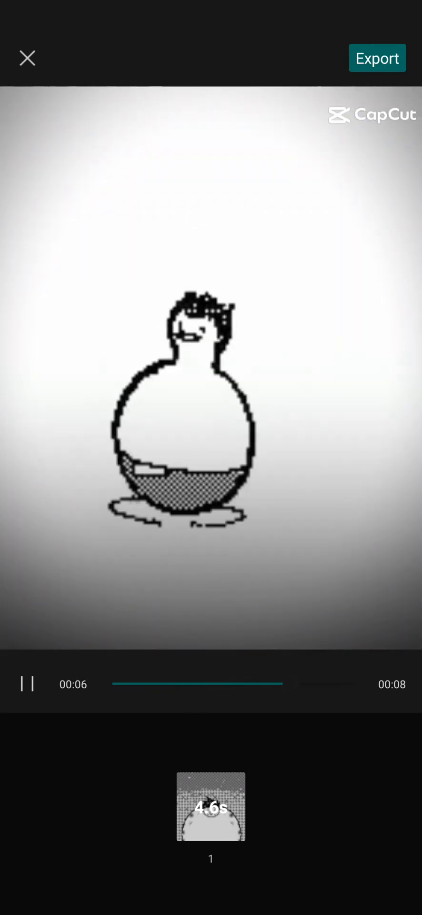
pyautogui.click(27, 58)
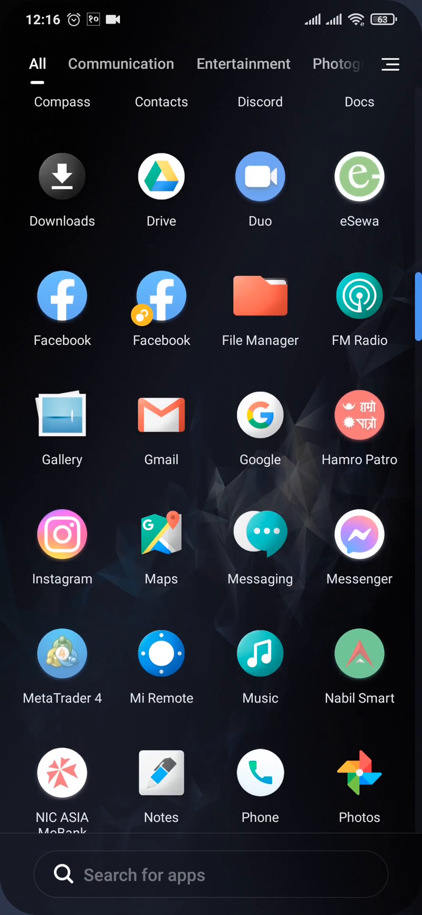
# Step: Scroll the app drawer to show apps from Downloads through Photos
pyautogui.scroll(3)
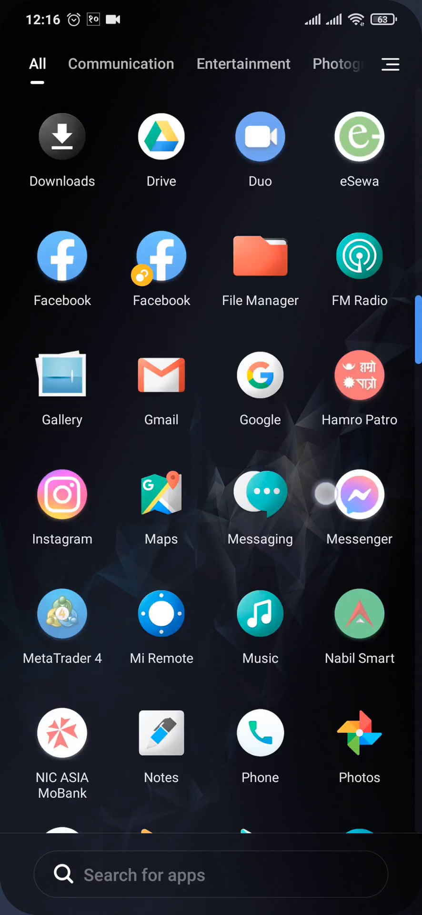